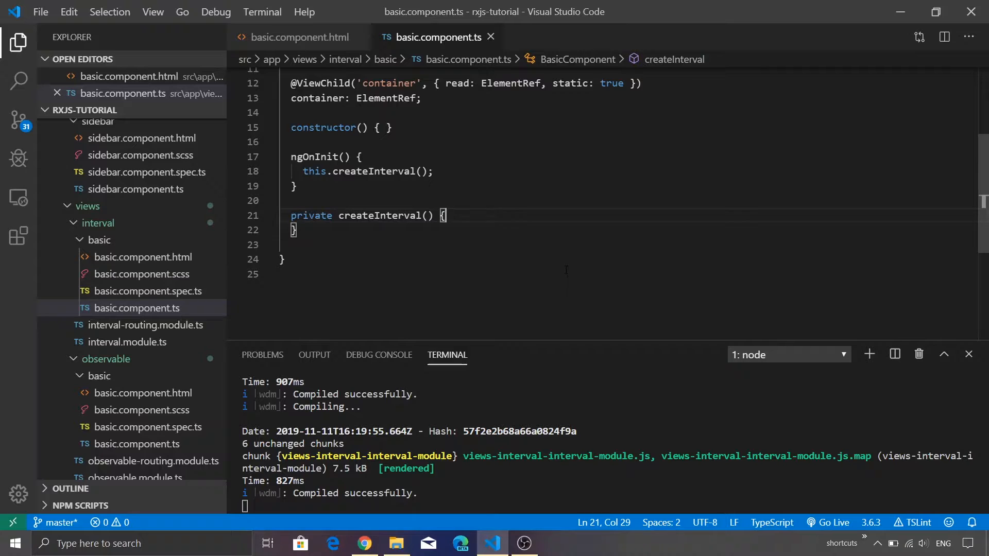
# - In createInterval, subscribe to interval(1000) with an empty val => { } callback
pyautogui.press('Enter')
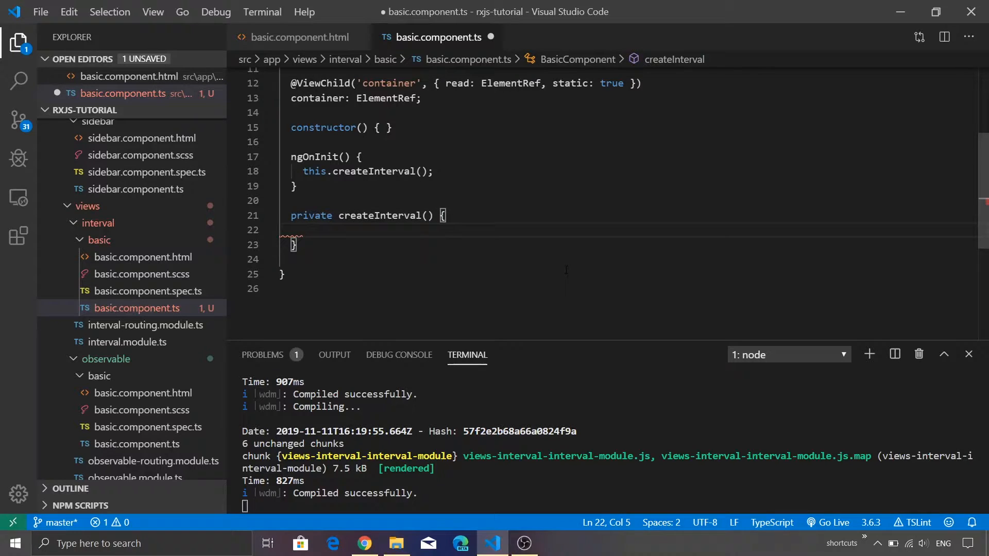
pyautogui.write('interval')
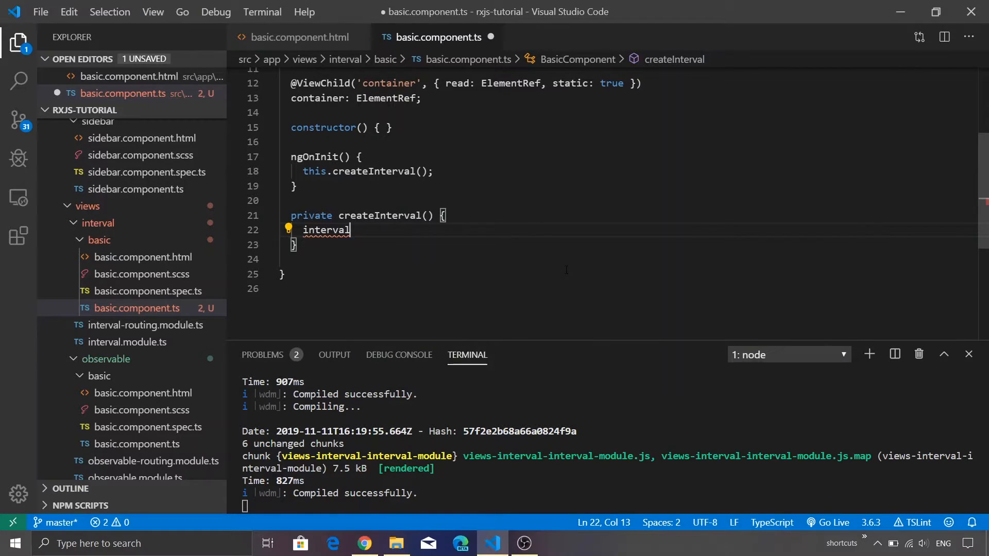
pyautogui.write('()')
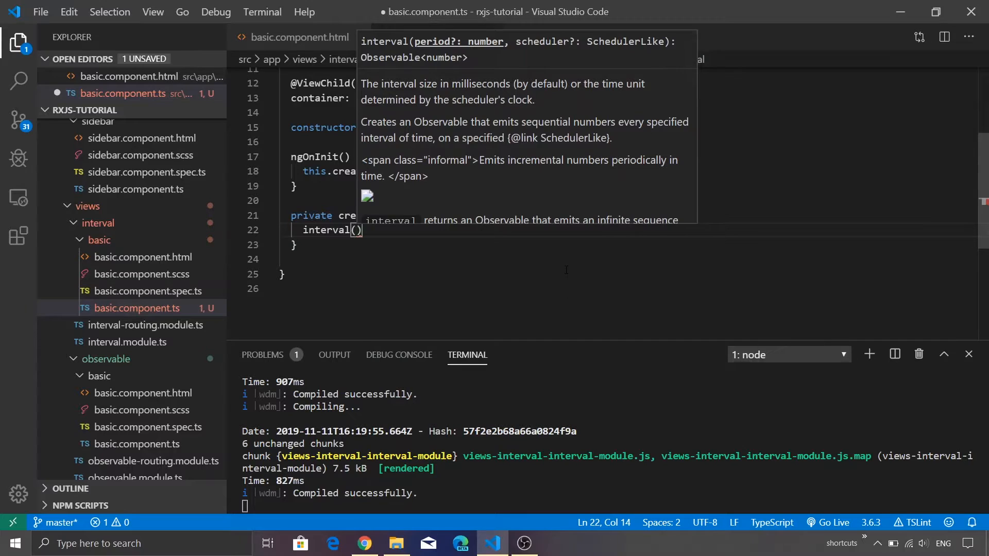
pyautogui.write('1000')
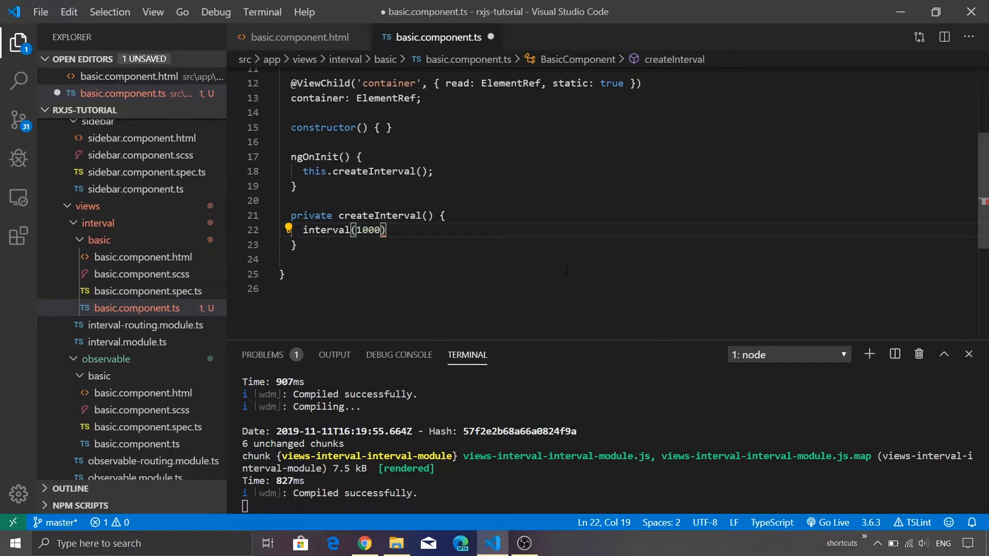
pyautogui.write('.')
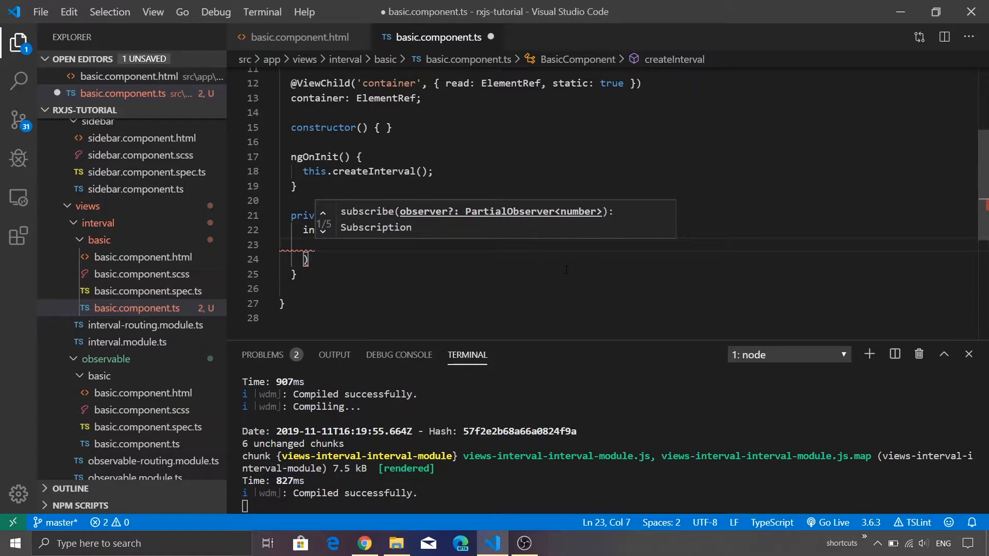
pyautogui.write('val =>')
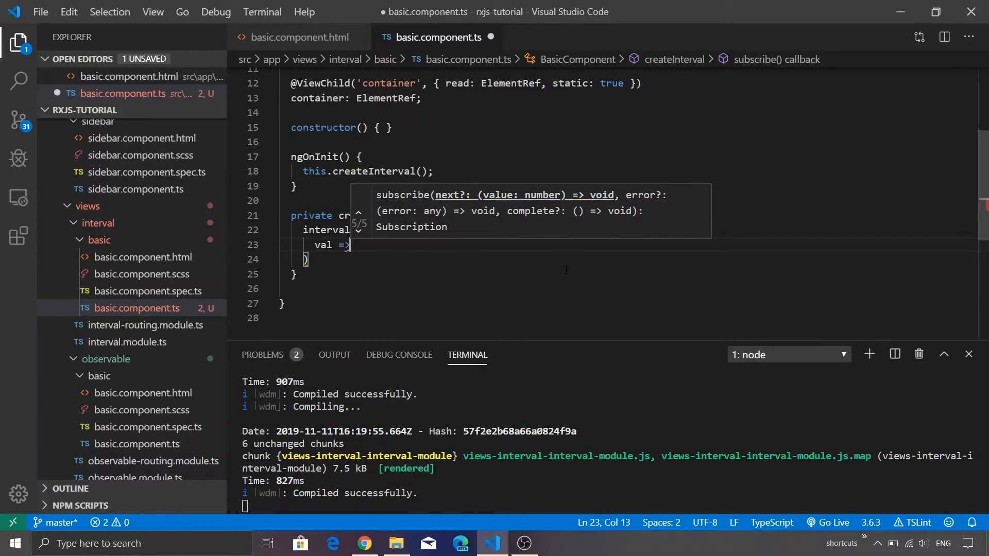
pyautogui.write('{')
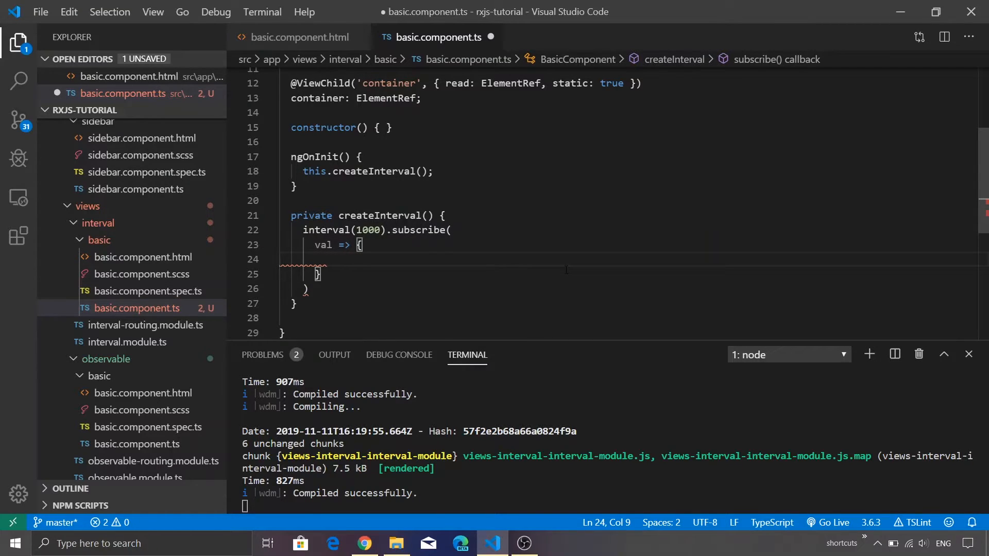
pyautogui.press('alt+tab')
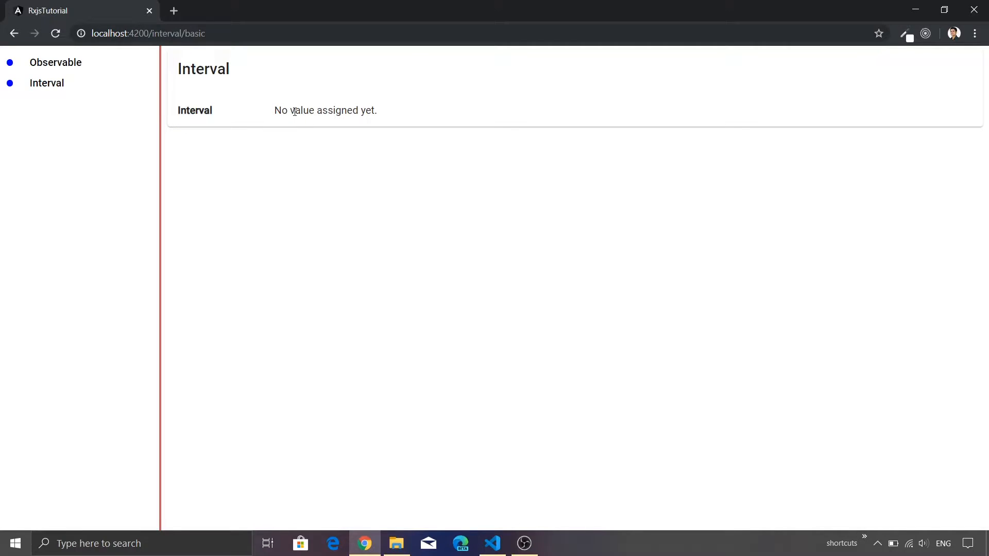
pyautogui.doubleClick(301, 110)
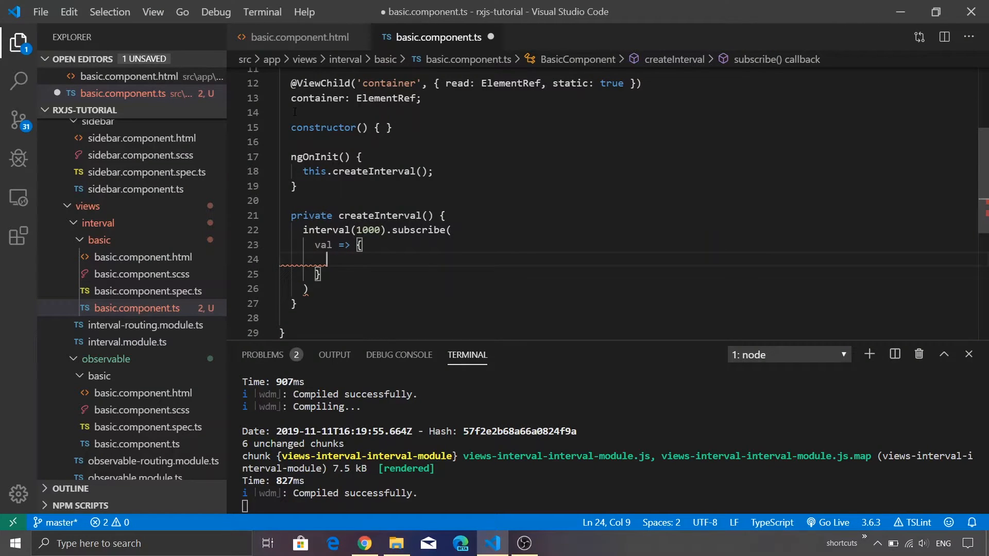
# - Set this.container.nativeElement.innerHTML = val inside the subscribe callback
pyautogui.write('this.container')
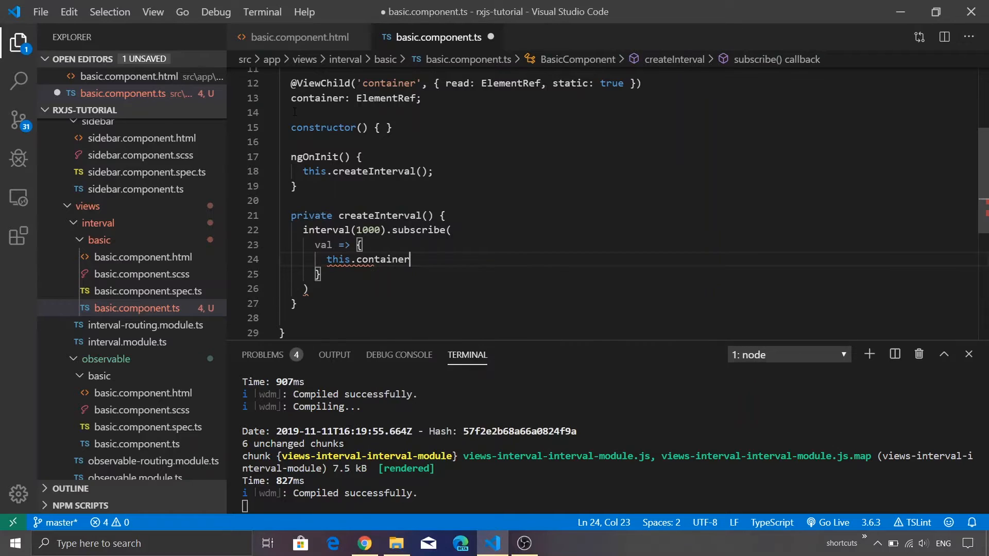
pyautogui.write('.n')
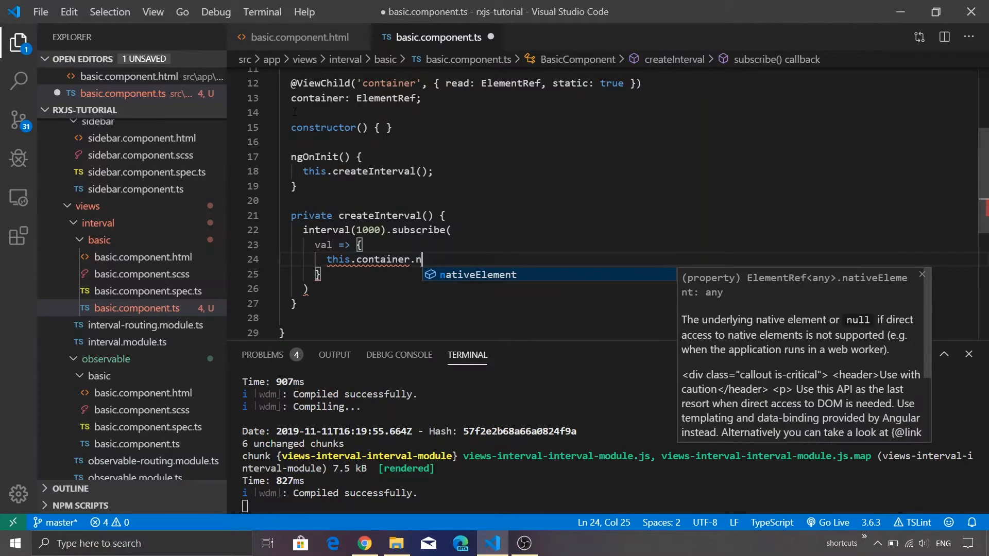
pyautogui.press('Tab')
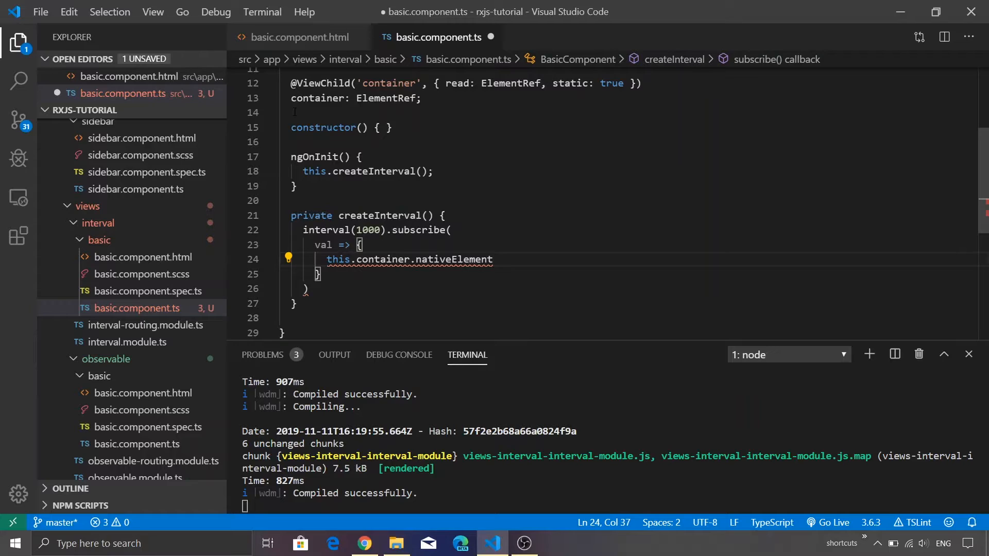
pyautogui.write('.')
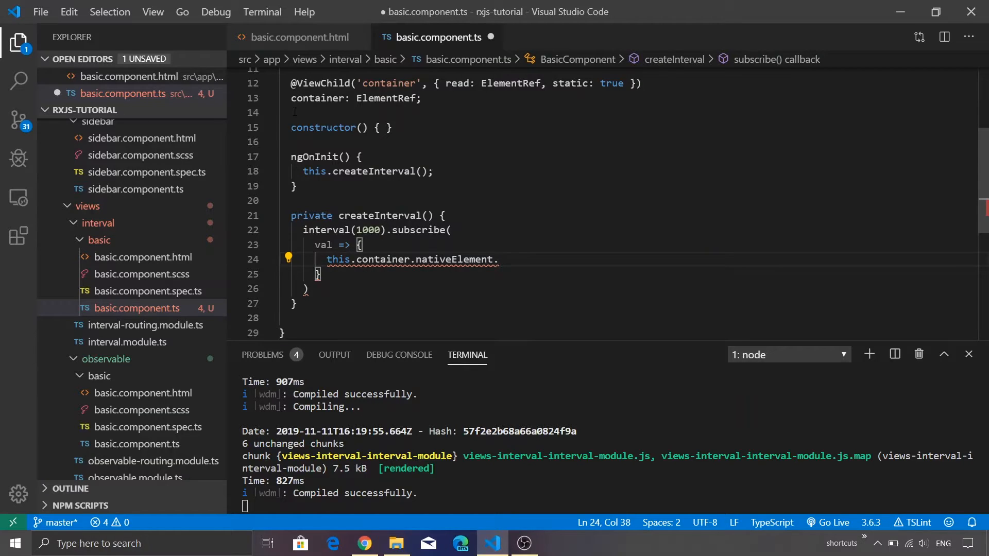
pyautogui.write('inner')
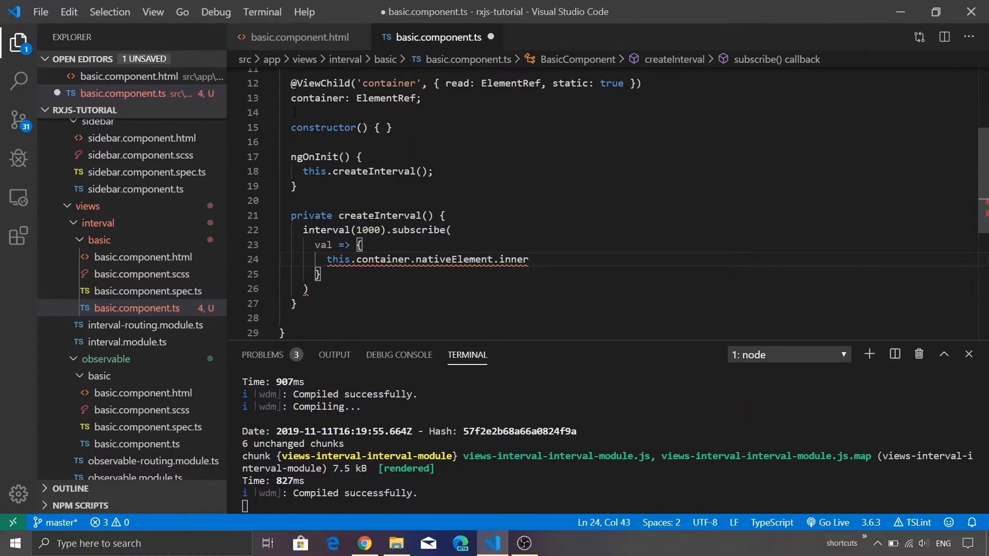
pyautogui.write('HTML =')
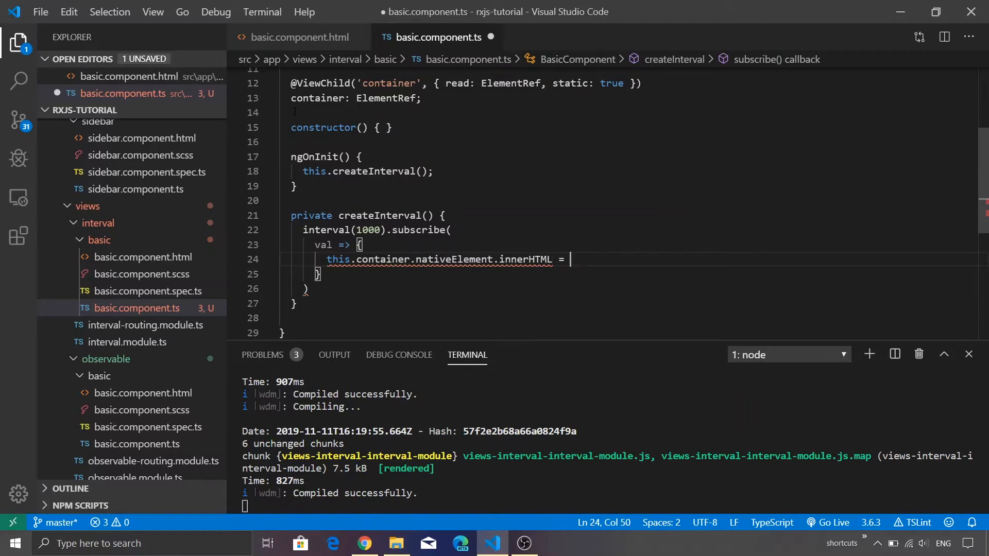
pyautogui.write('val')
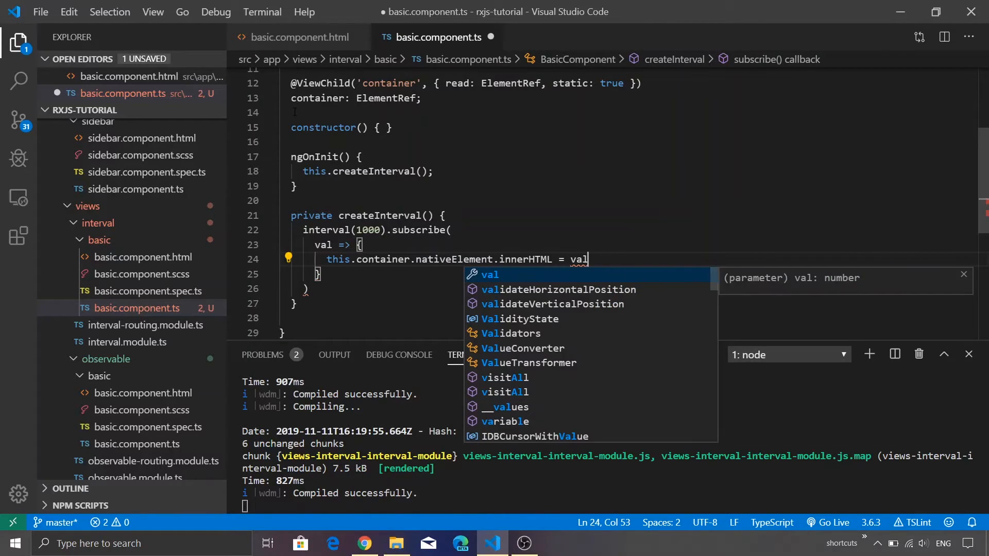
pyautogui.write(';')
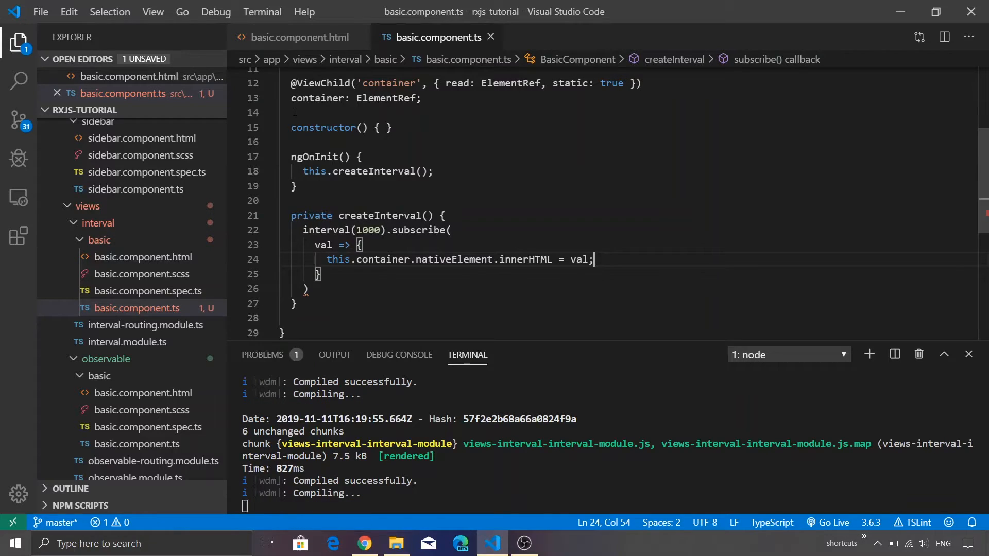
pyautogui.click(365, 543)
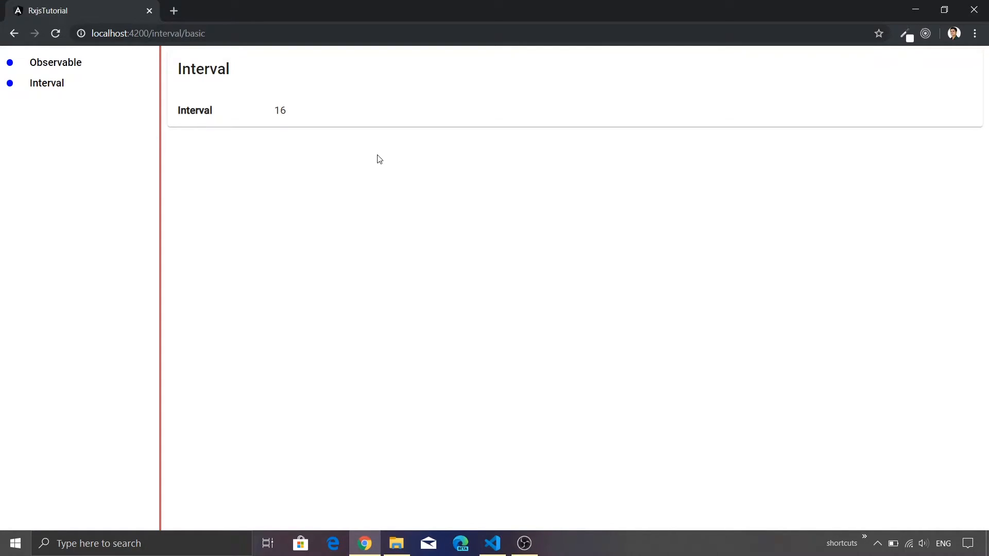
# - Watch the localhost:4200/interval/basic counter climb, then return to VS Code
pyautogui.click(491, 543)
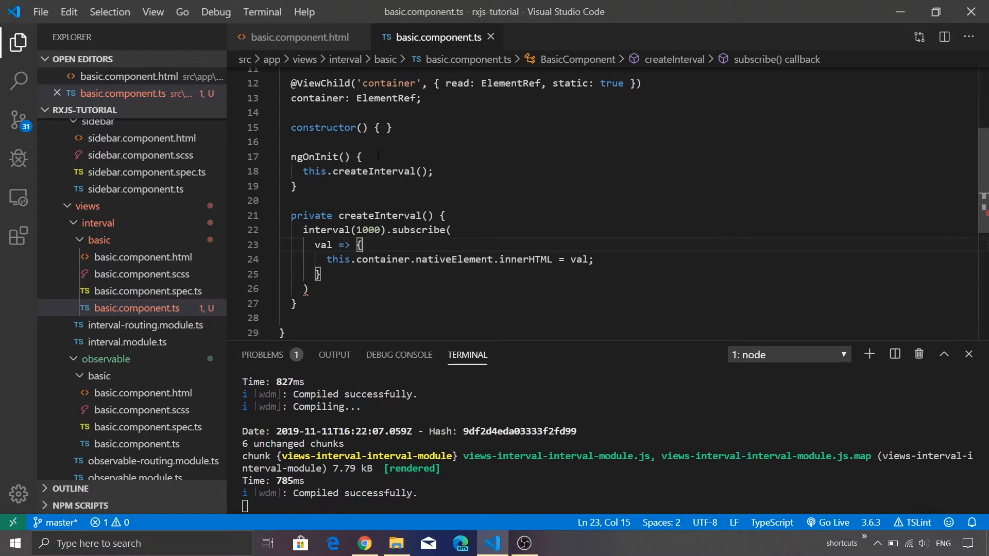
# - Pipe interval(1000) through takeWhile(val => val < 5) and save the file
pyautogui.click(396, 229)
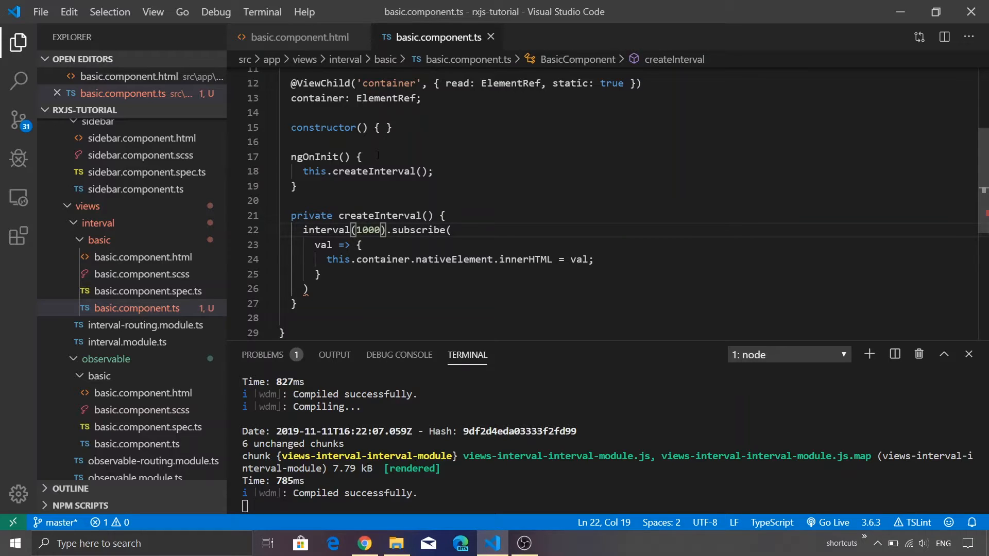
pyautogui.write('.')
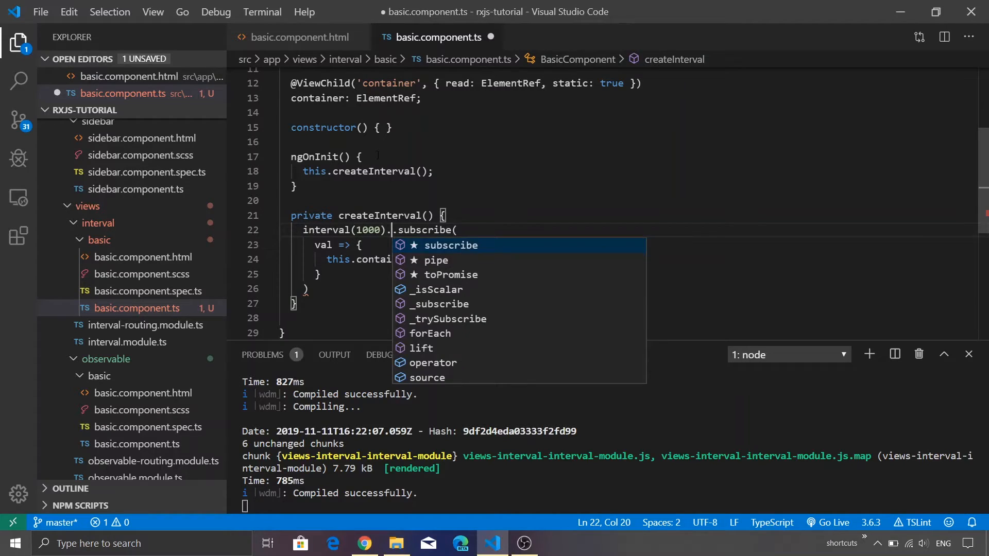
pyautogui.write('pipe')
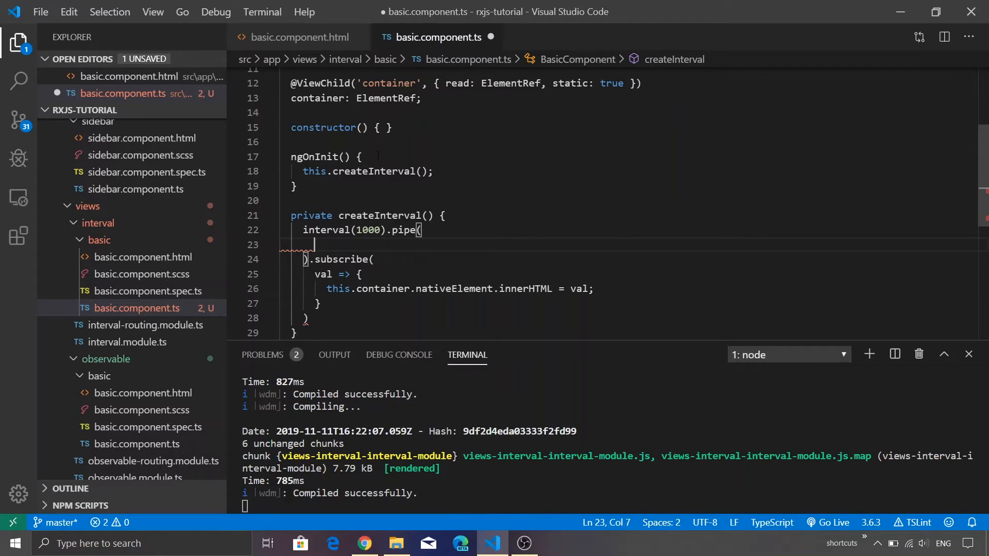
pyautogui.write('t')
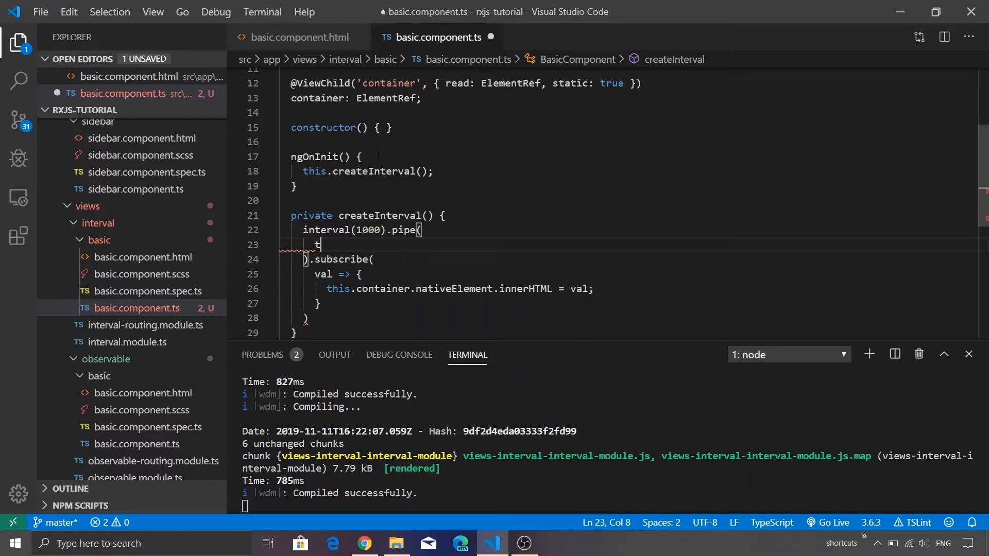
pyautogui.write('takeWhile(val => val <')
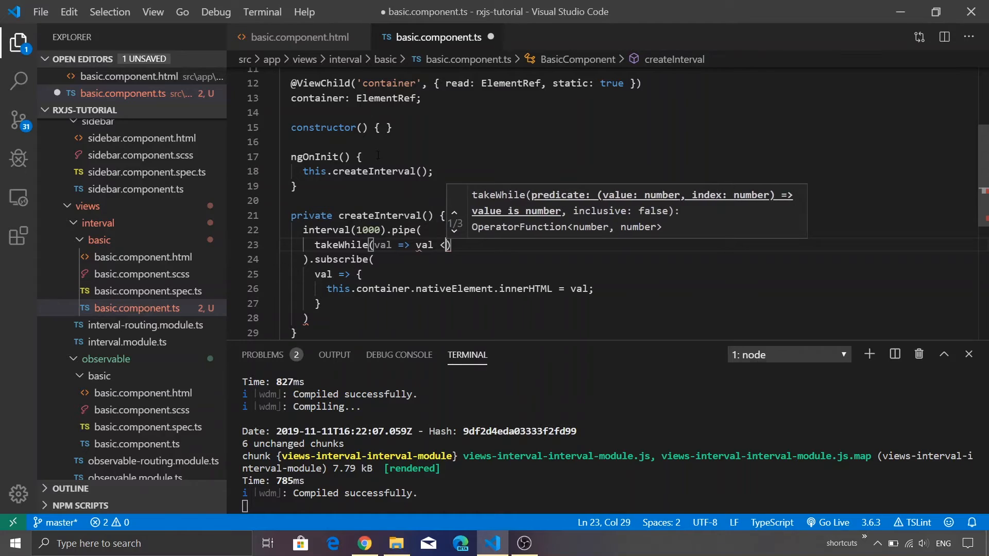
pyautogui.write('" "')
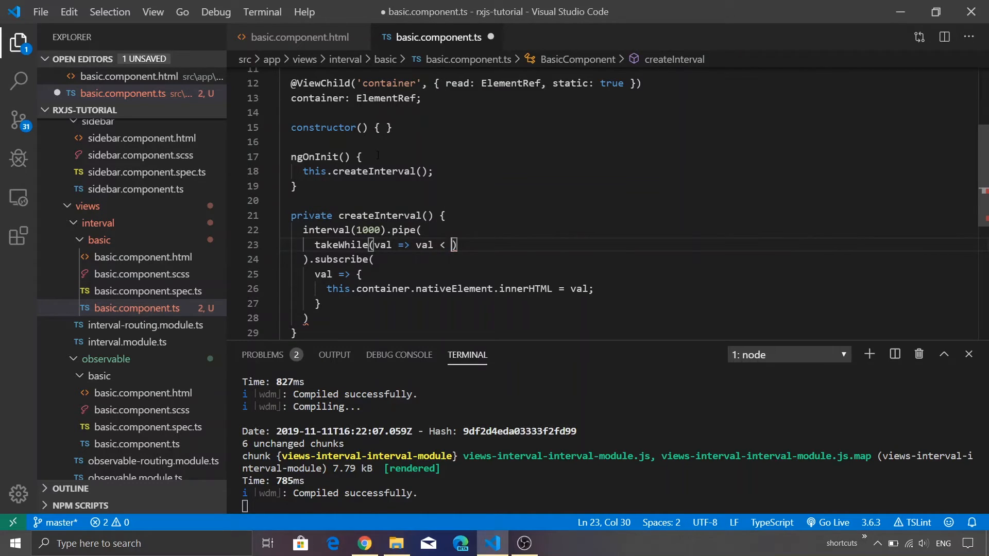
pyautogui.write('5')
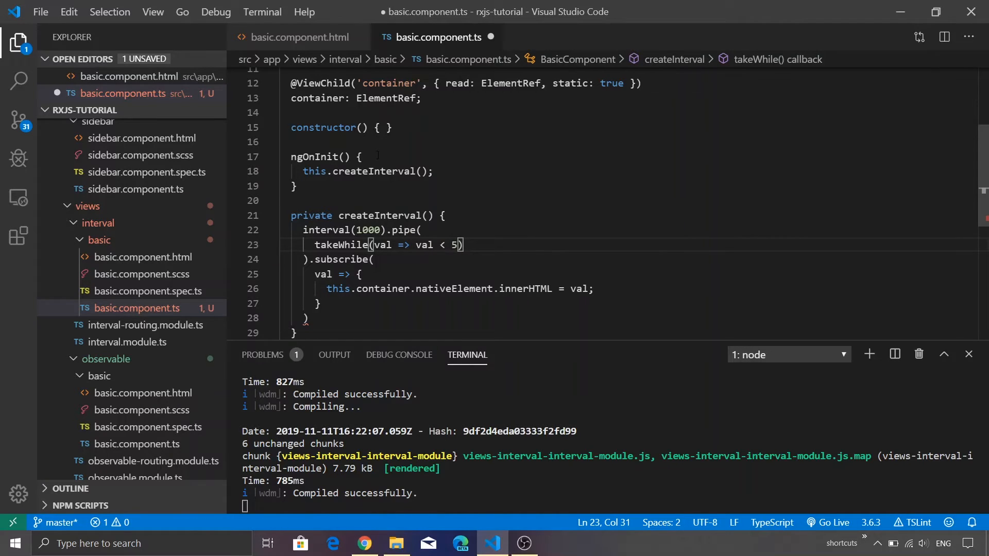
pyautogui.press('alt+tab')
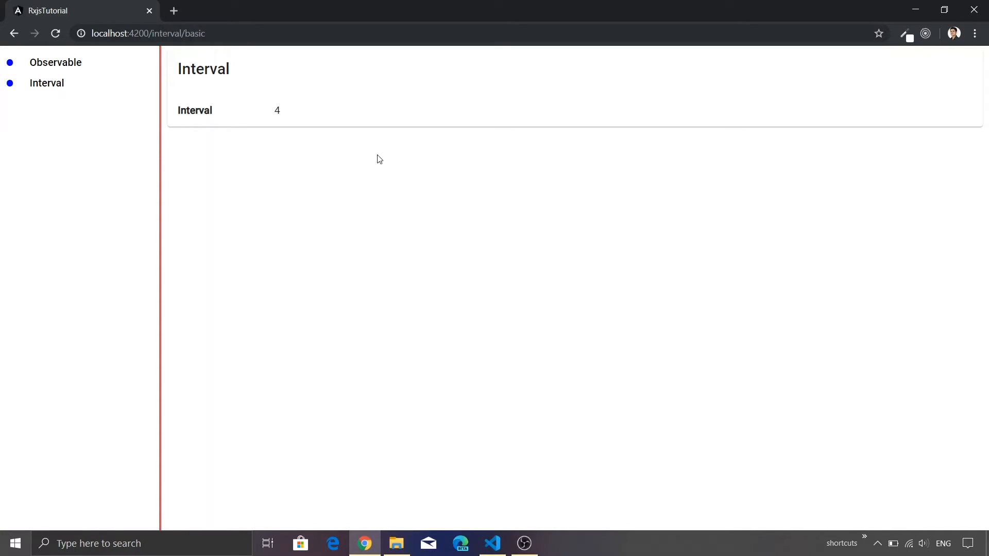
# - Confirm the Interval page counter stops at 4, then return to VS Code
pyautogui.click(492, 542)
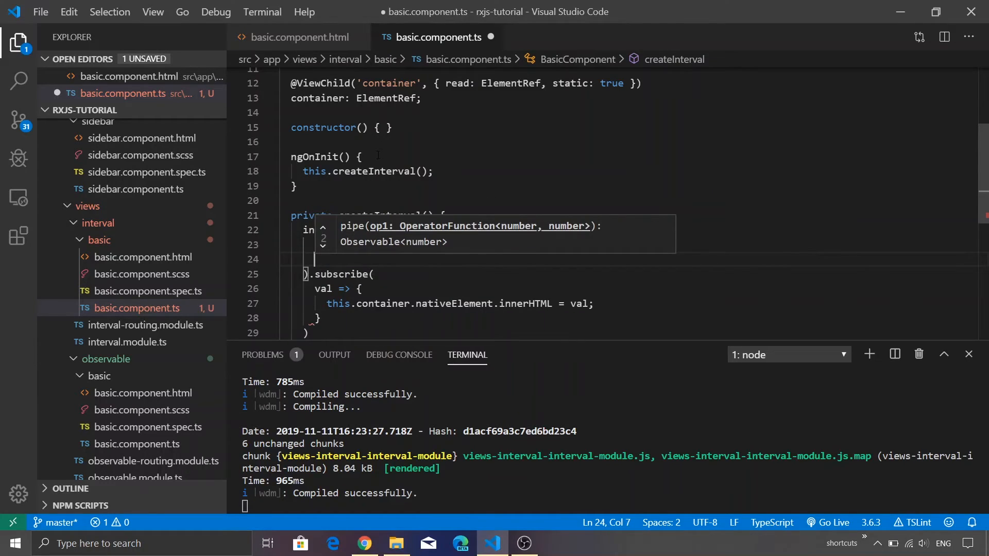
# - Add map(val => val * 2) after takeWhile in the pipe and save
pyautogui.write('map(val=>')
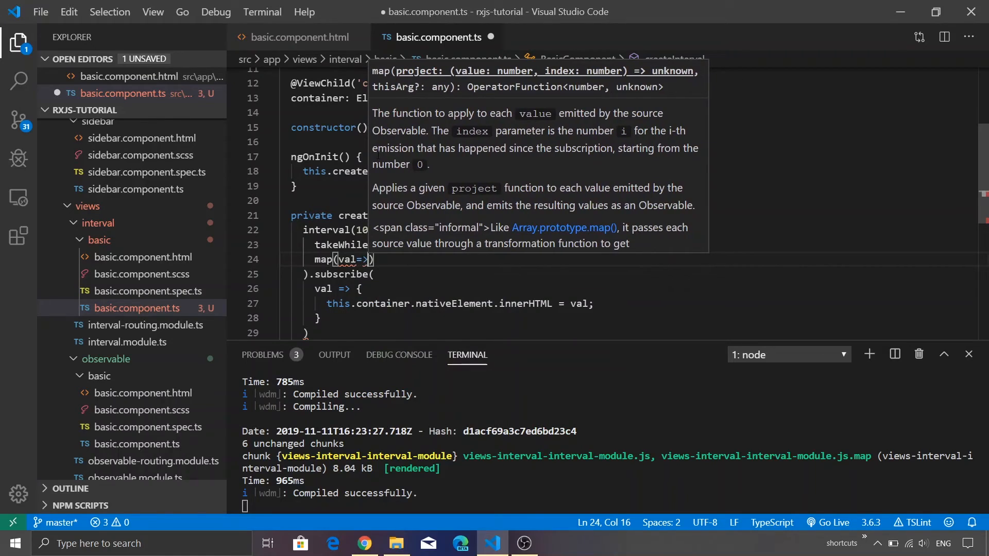
pyautogui.write('val')
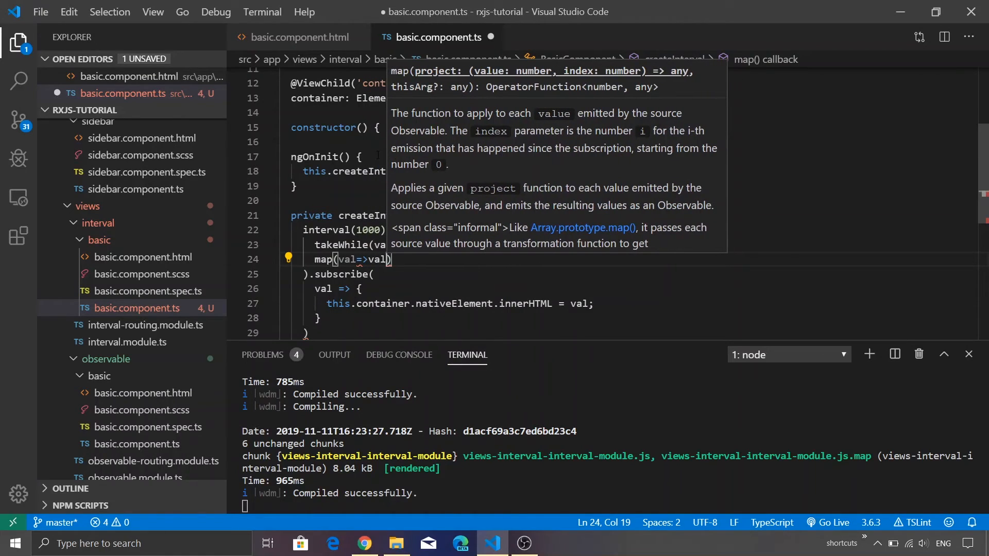
pyautogui.write('* 2')
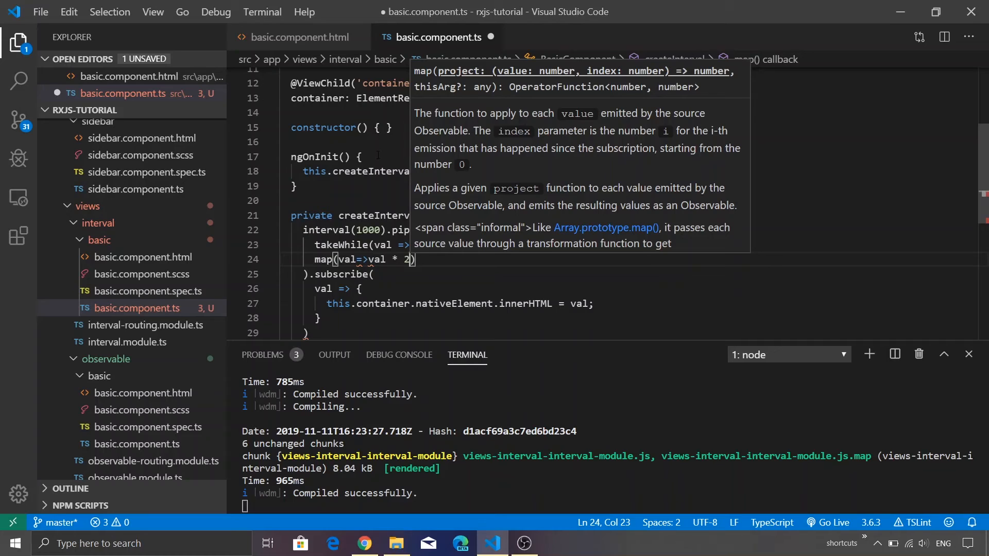
pyautogui.write('"  "')
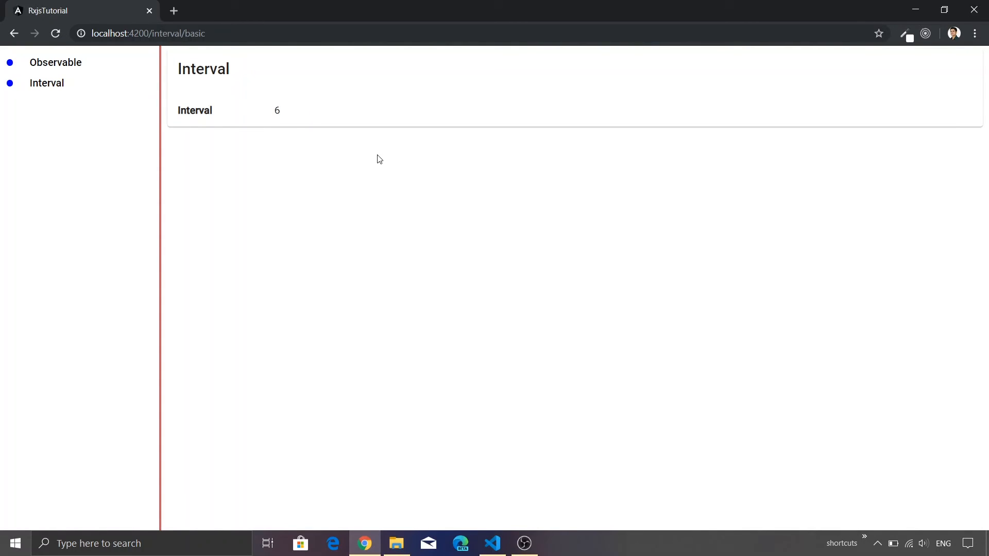
# - Check the Interval page shows doubled values like 6, then return to VS Code
pyautogui.click(491, 543)
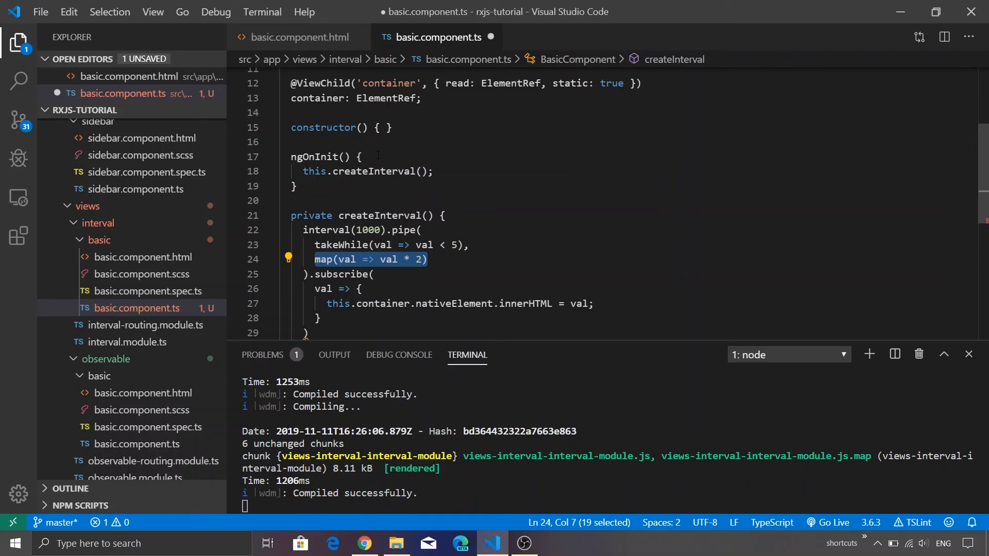